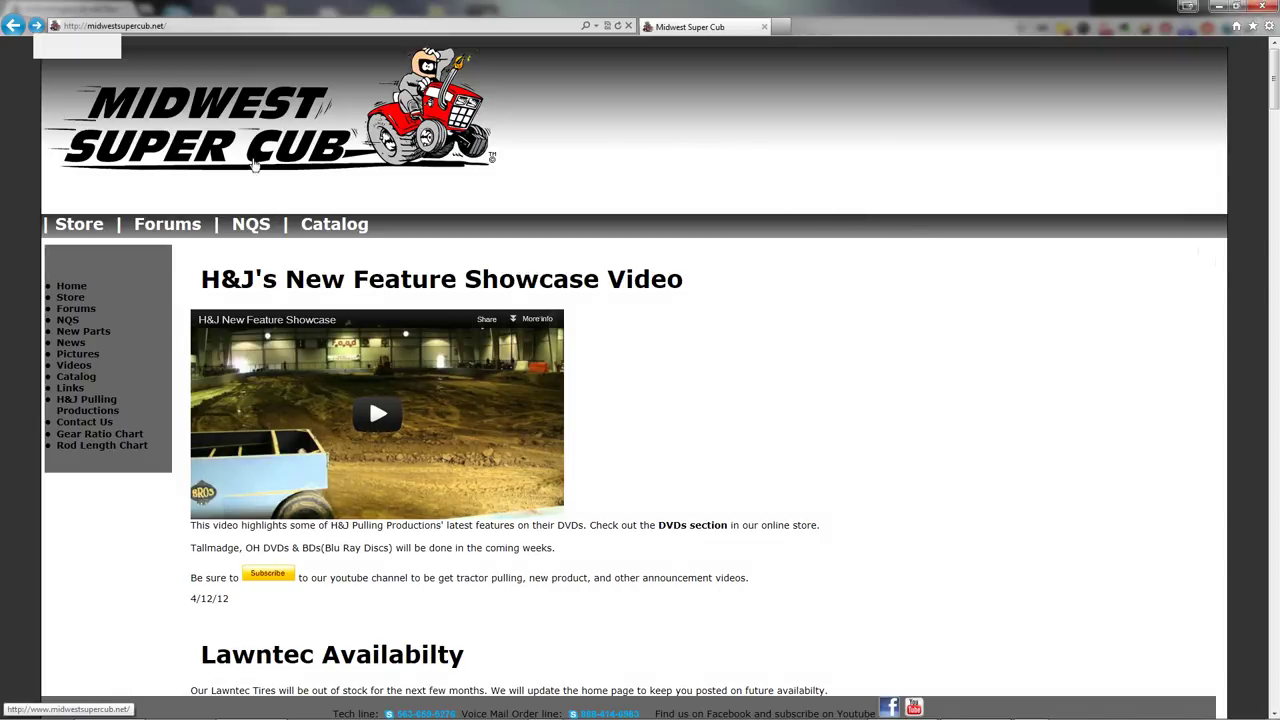
{"action": "mouse_move", "coordinate": [184, 270]}
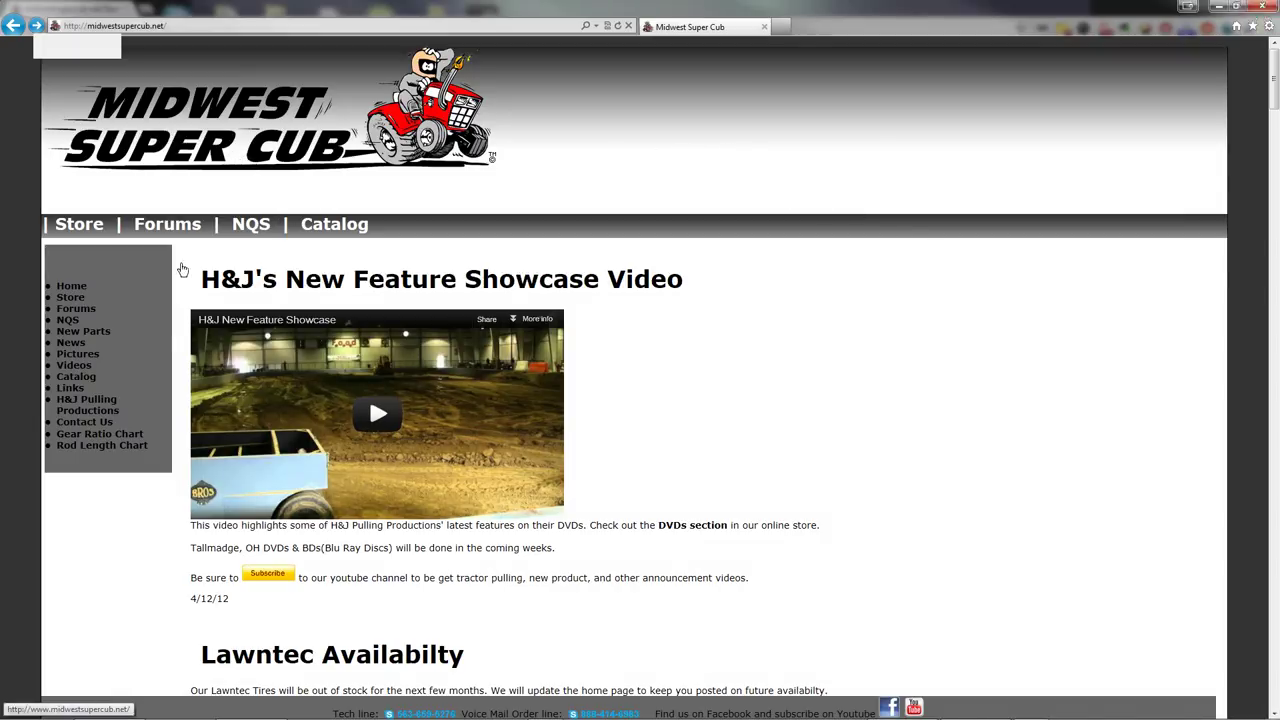
{"action": "mouse_move", "coordinate": [100, 432]}
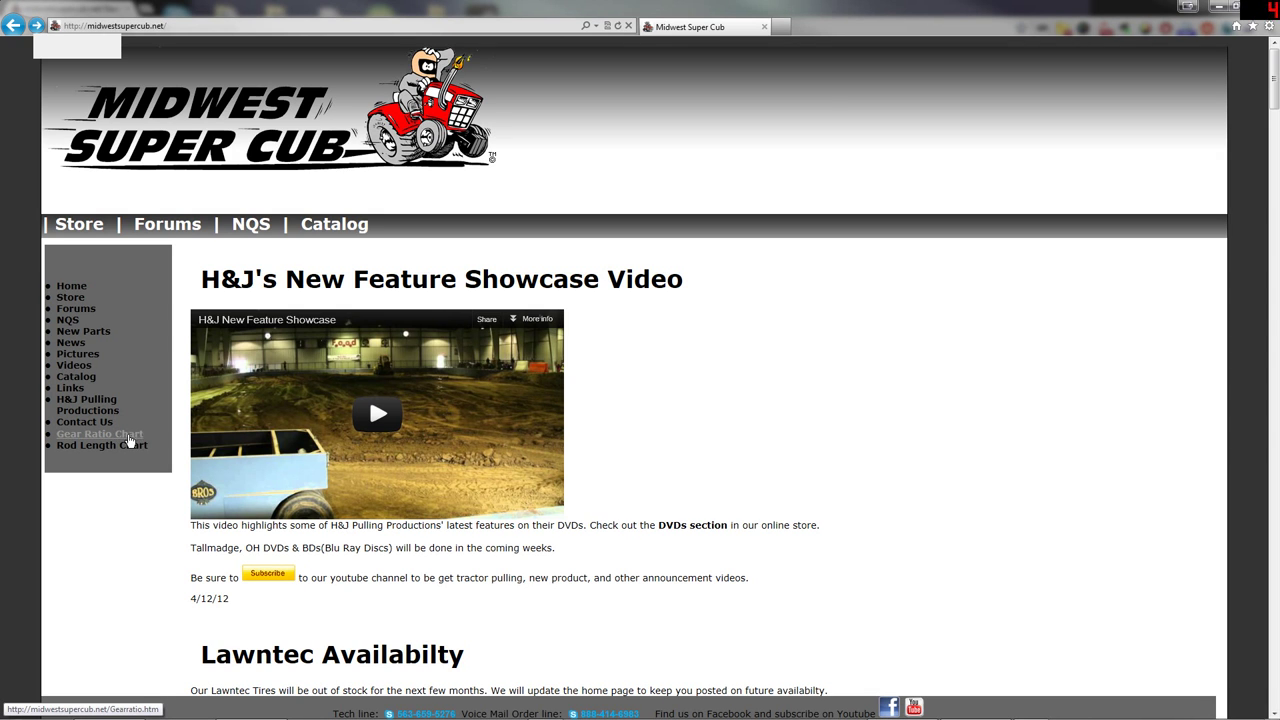
Step: Load the Gear Ratio Chart page (gearratio.htm) in Chrome via its link
{"action": "left_click", "coordinate": [100, 434]}
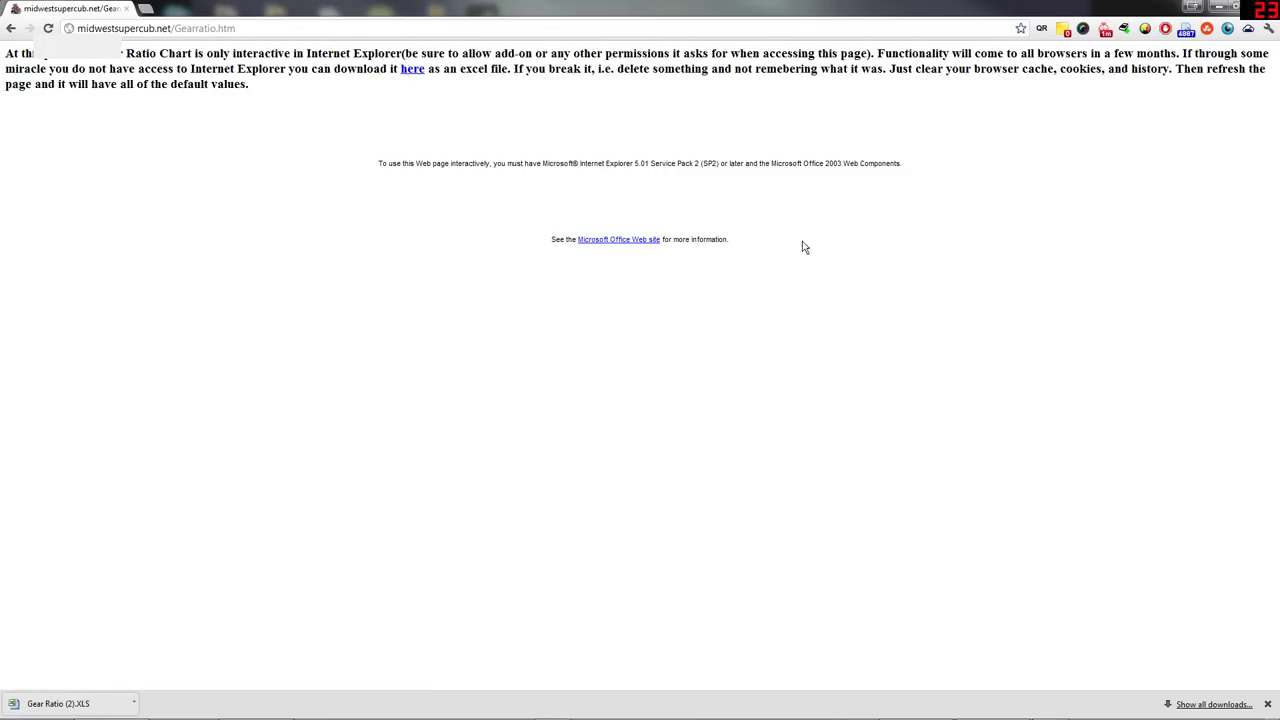
{"action": "mouse_move", "coordinate": [820, 220]}
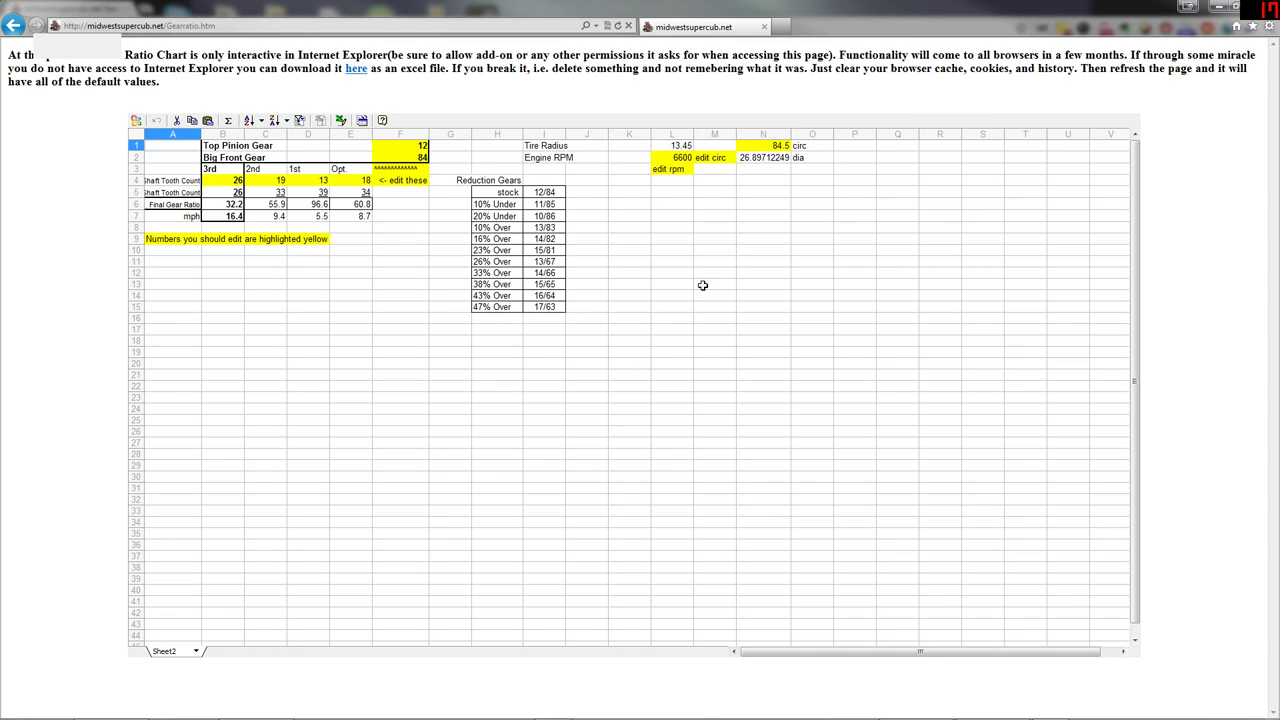
{"action": "mouse_move", "coordinate": [658, 130]}
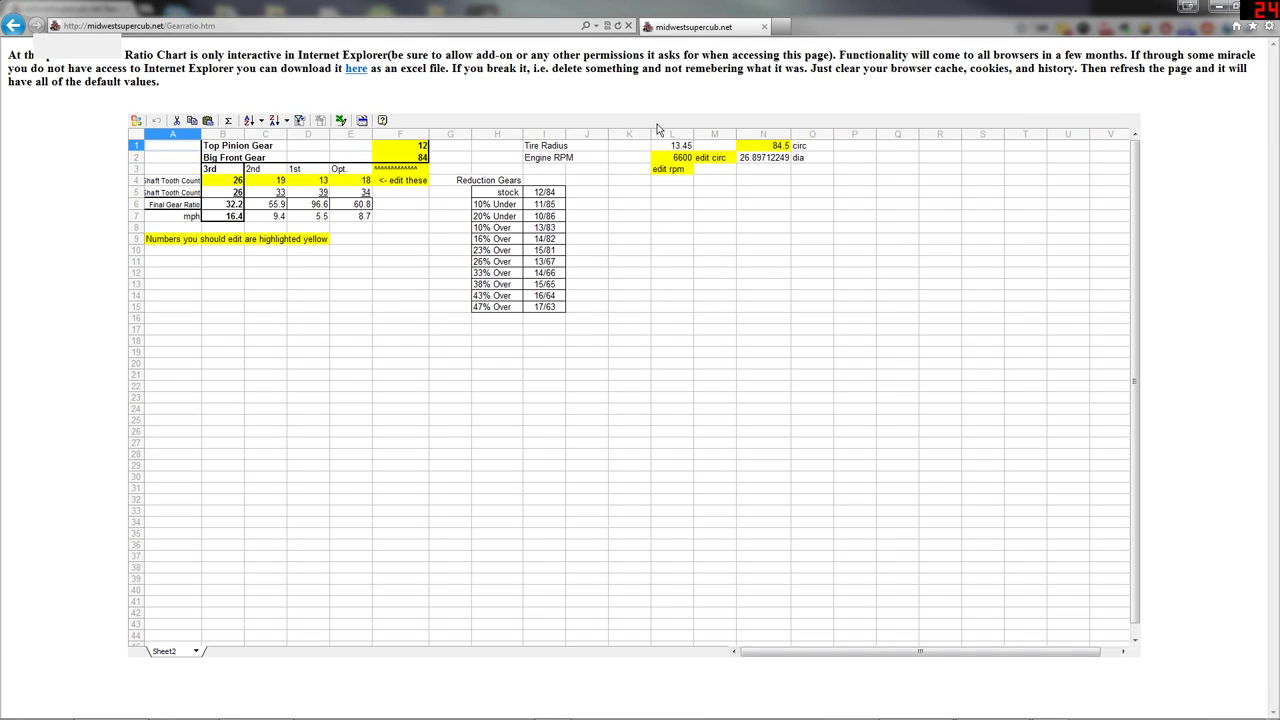
{"action": "mouse_move", "coordinate": [768, 204]}
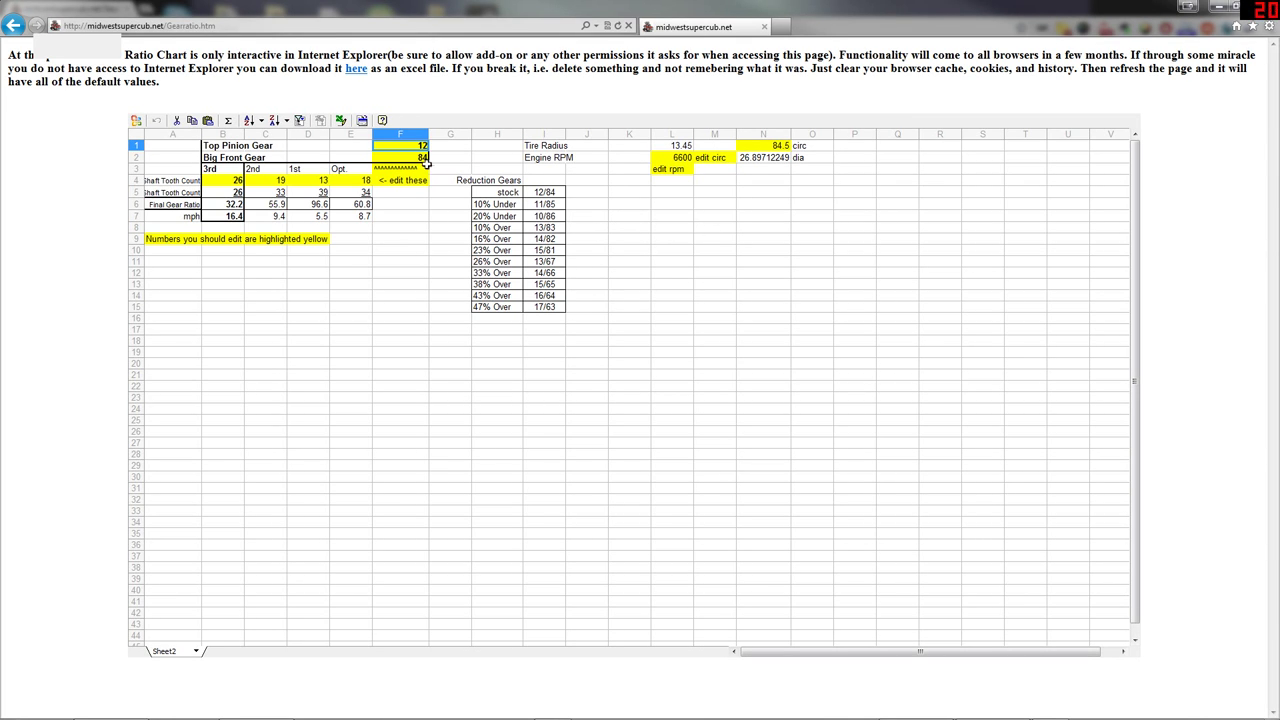
Step: Enter 85 in the yellow Big Front Gear cell F2 so final ratios recalculate
{"action": "left_click", "coordinate": [400, 156]}
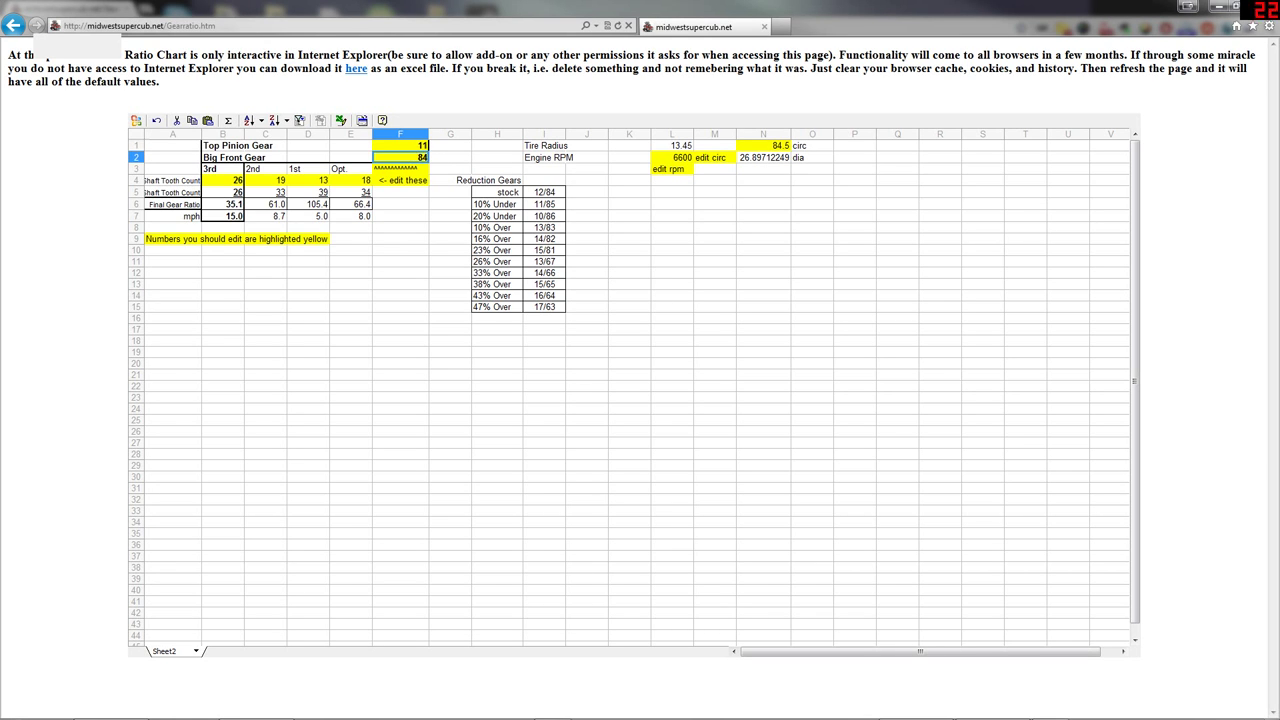
{"action": "type", "text": "85"}
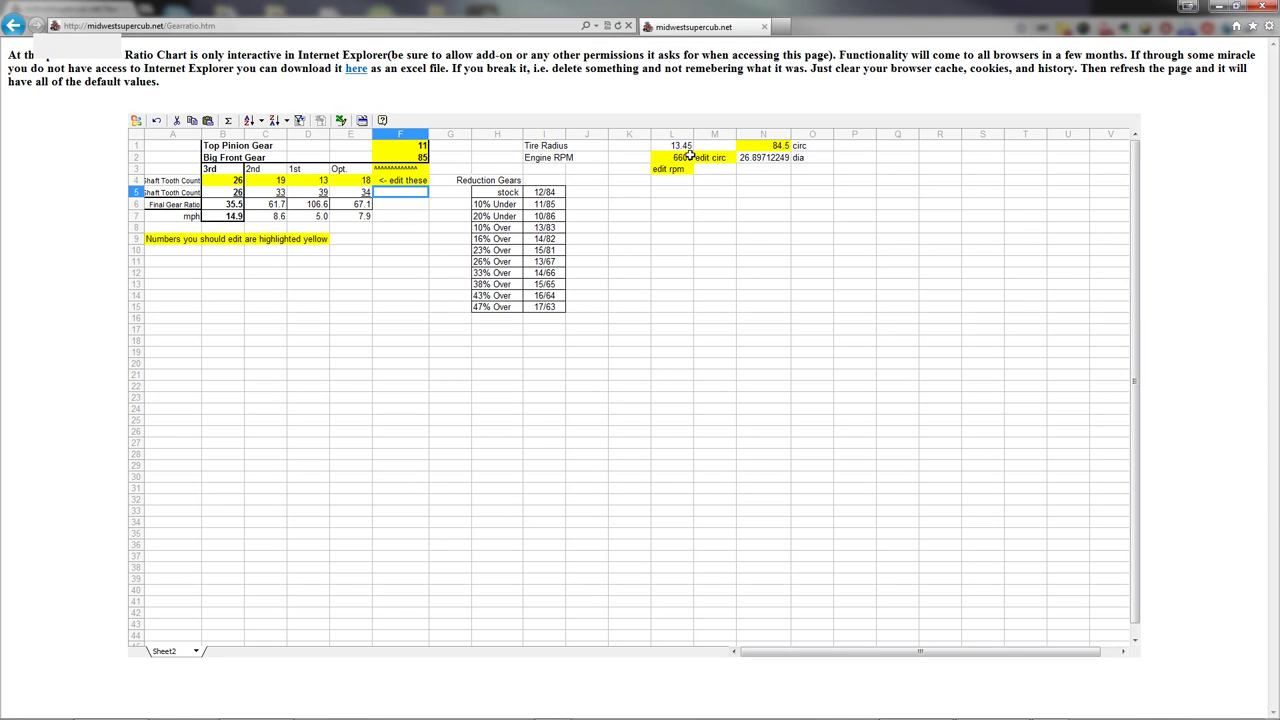
Step: Enter 4000 in the yellow Engine RPM cell L2 so mph figures drop
{"action": "left_click", "coordinate": [680, 156]}
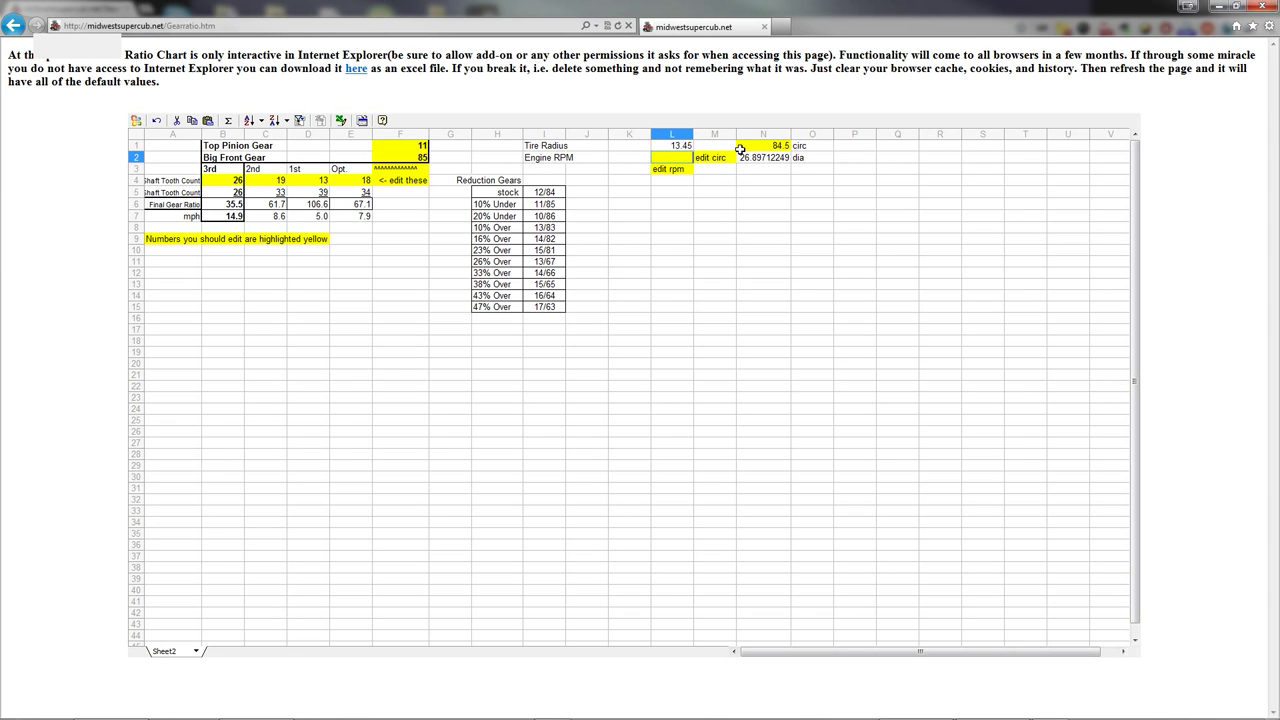
{"action": "type", "text": "4000"}
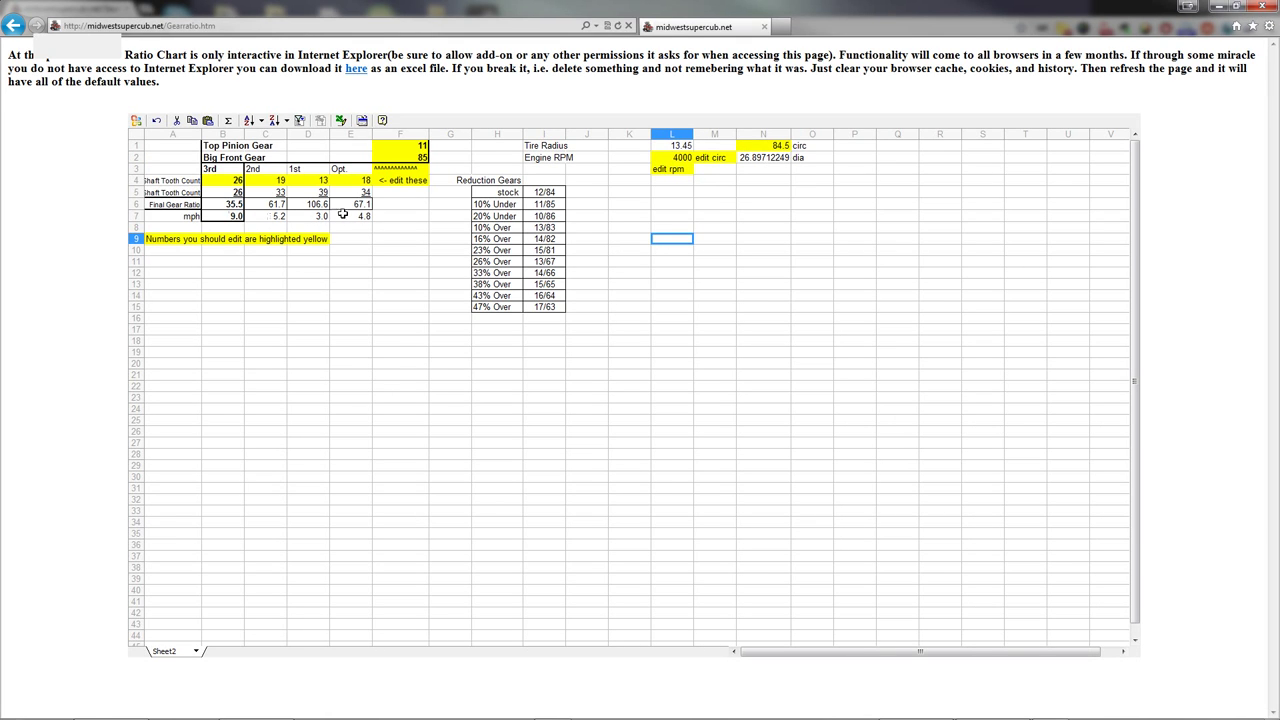
{"action": "mouse_move", "coordinate": [208, 216]}
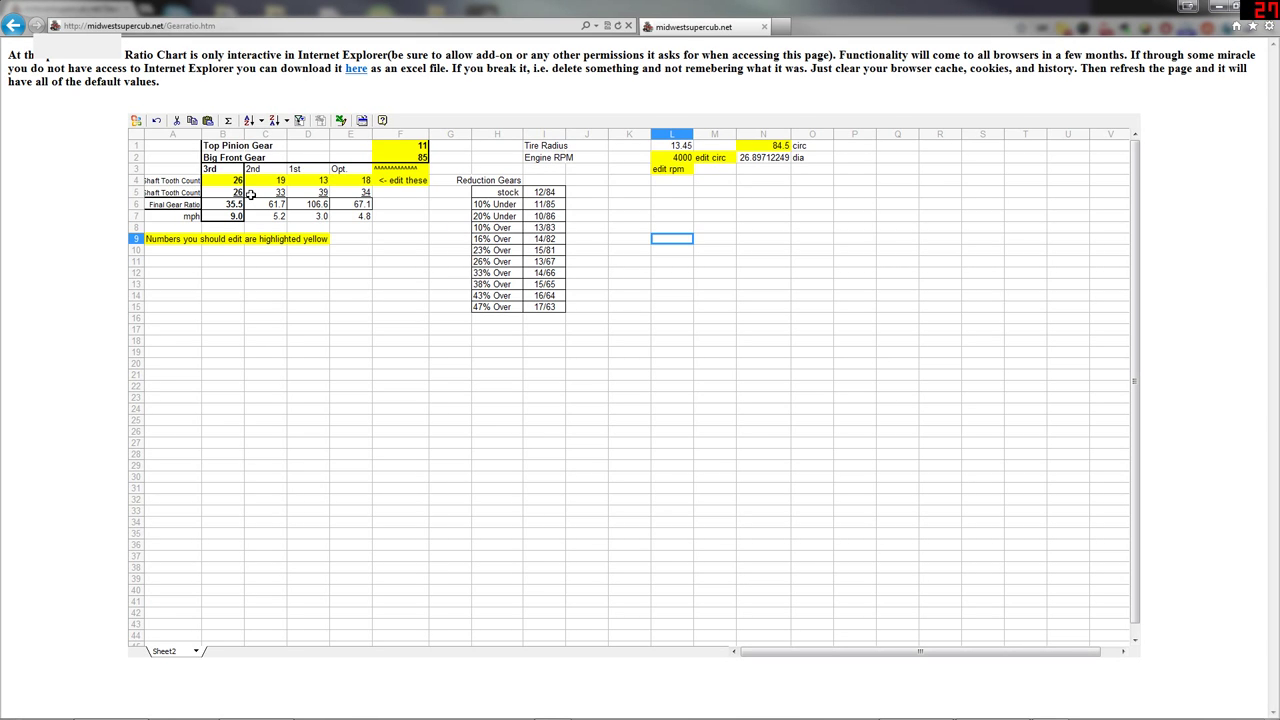
Step: Set the 2nd gear shaft tooth count in C4 to 20, giving ratio 55.9 and 5.6 mph
{"action": "left_click", "coordinate": [280, 180]}
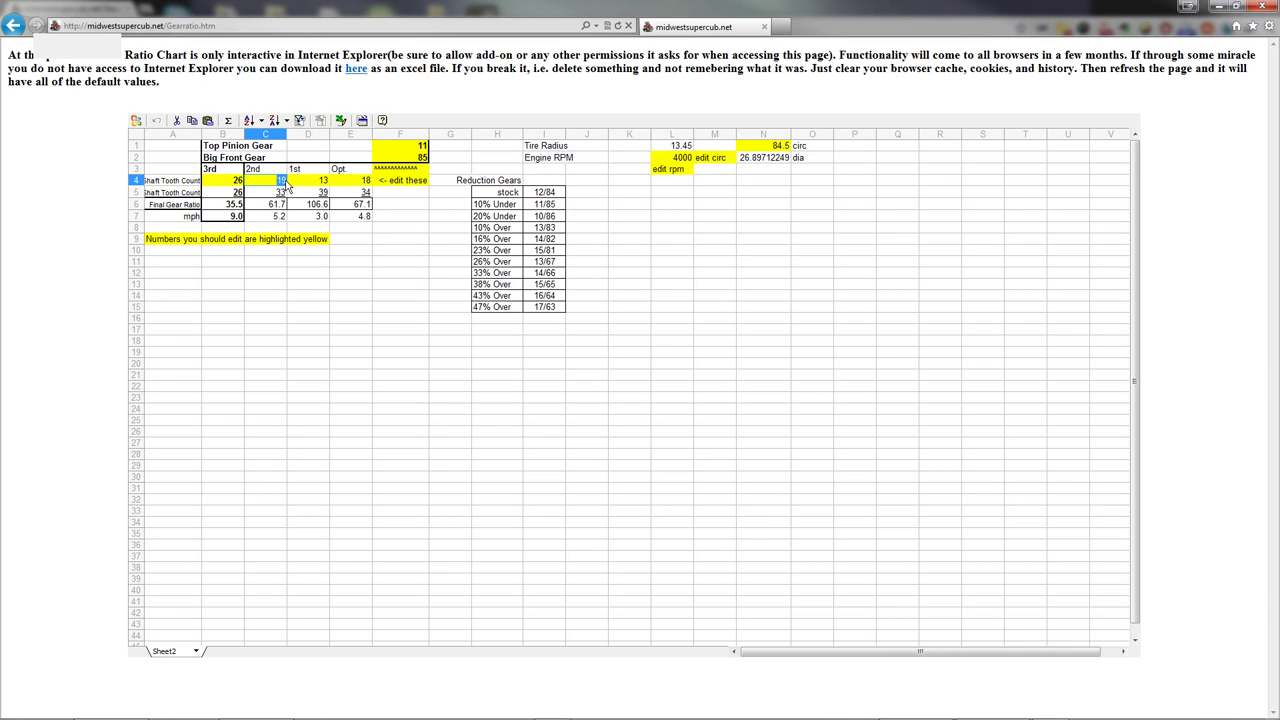
{"action": "type", "text": "20"}
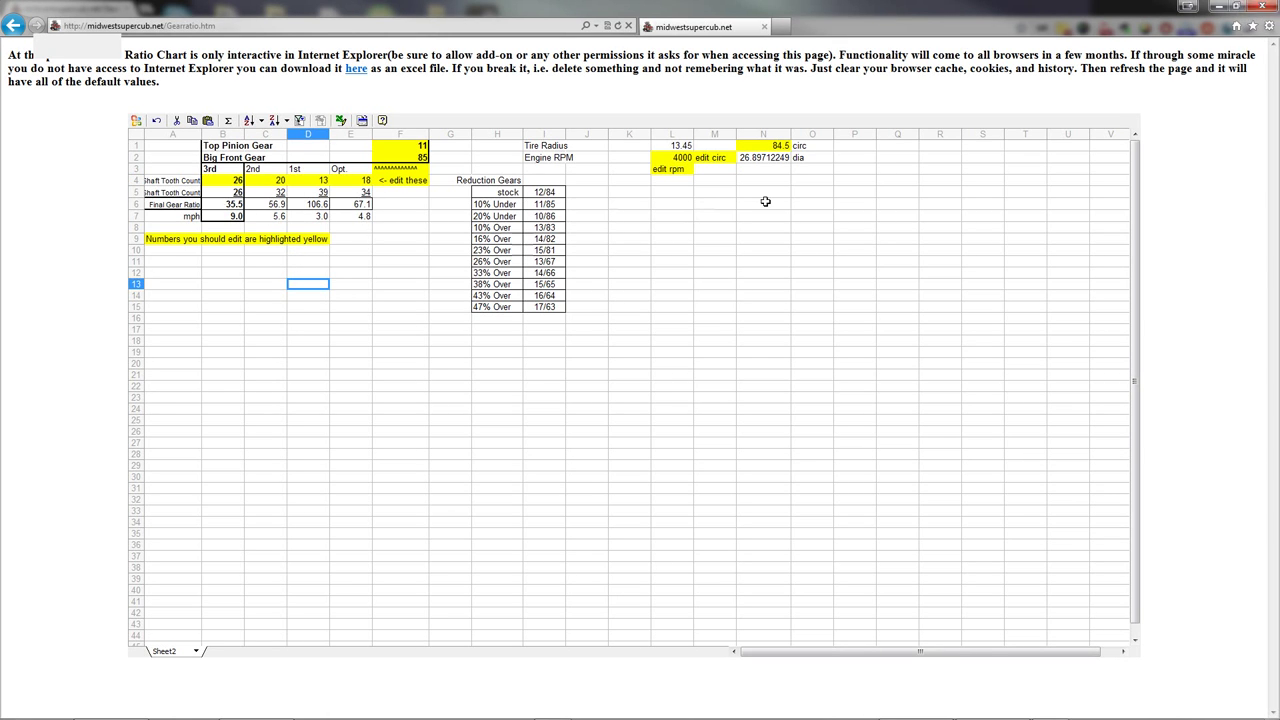
{"action": "left_click", "coordinate": [764, 144]}
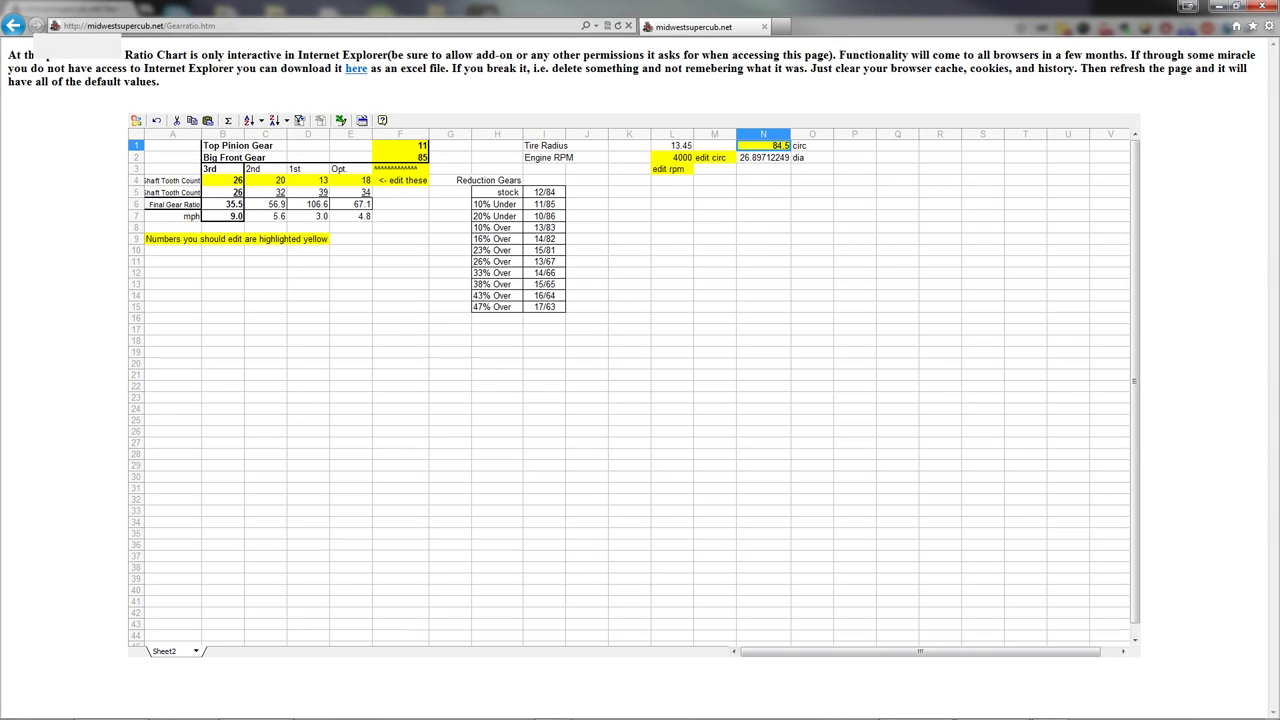